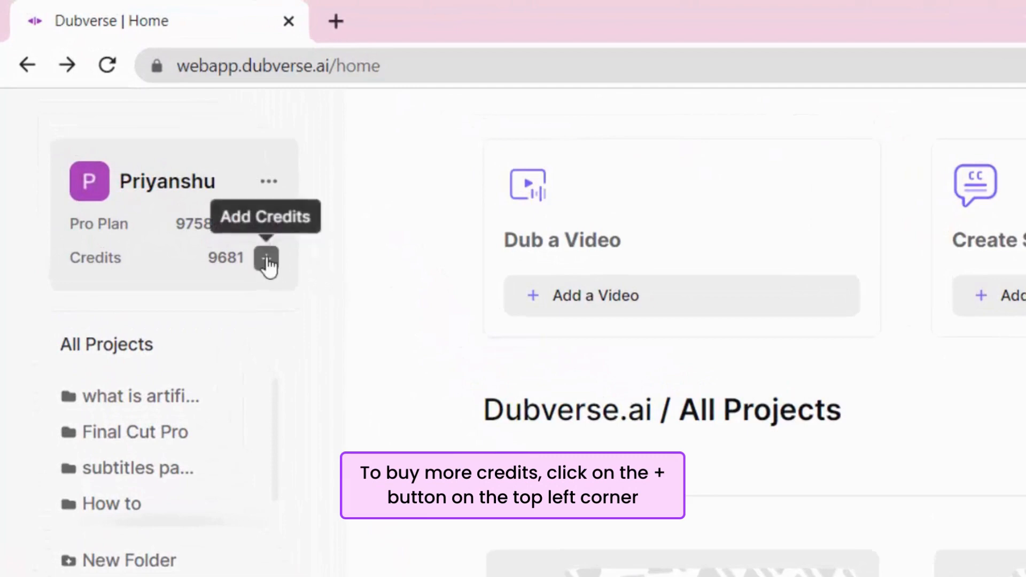
Step: View the purchase-credits dialog with the 1000-credit pack, then reach the account options menu
click(266, 259)
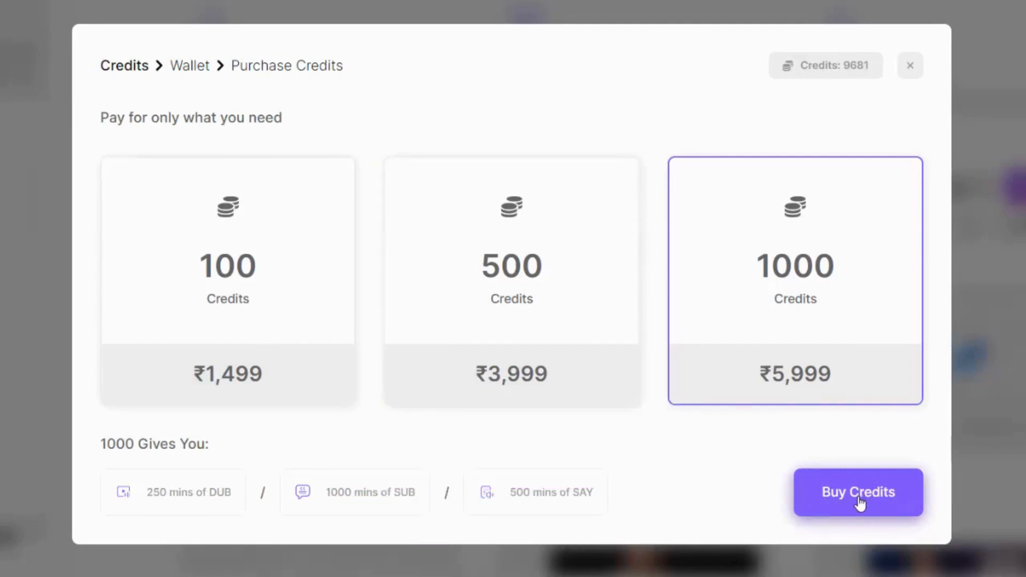
click(909, 65)
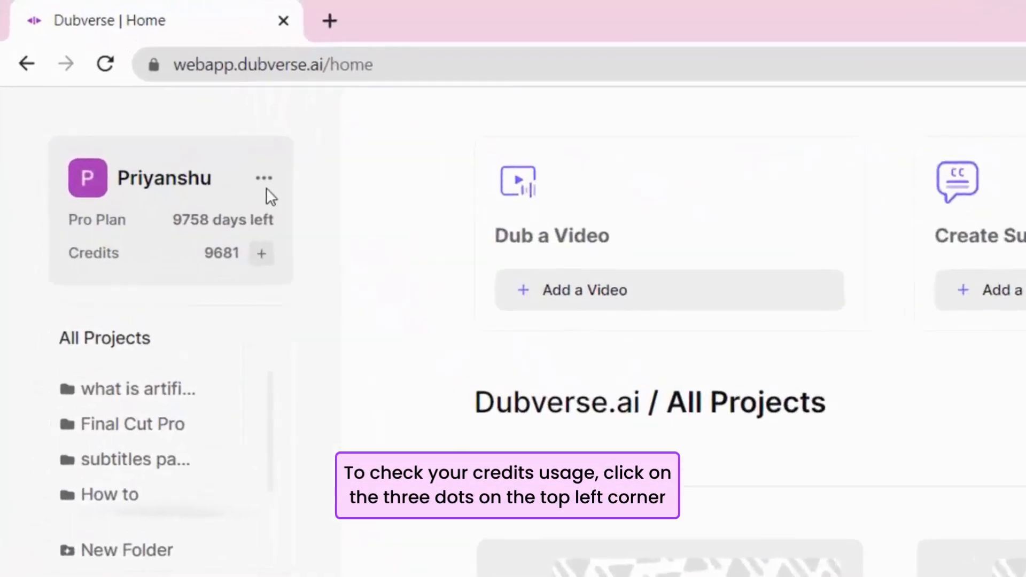
click(265, 178)
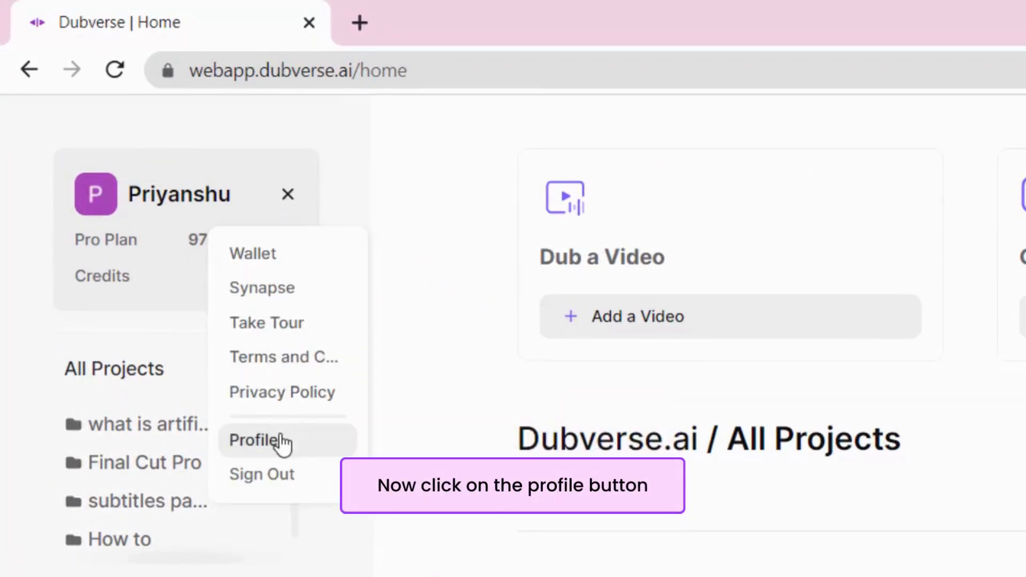
Step: Show the Credits settings page with 9681 available credits and the older debit entries in its transaction history
click(255, 440)
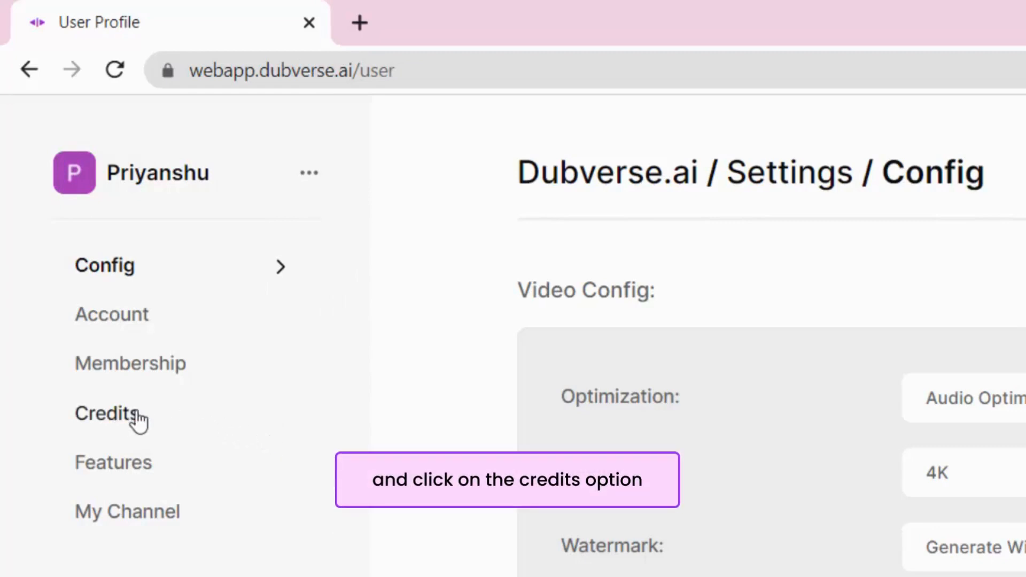
click(108, 414)
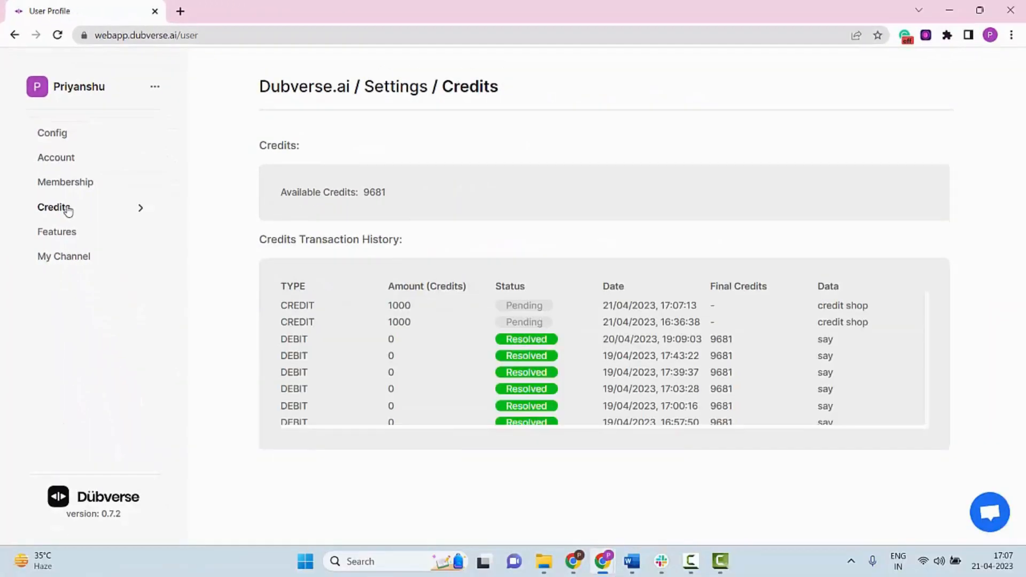
scroll(down, 3)
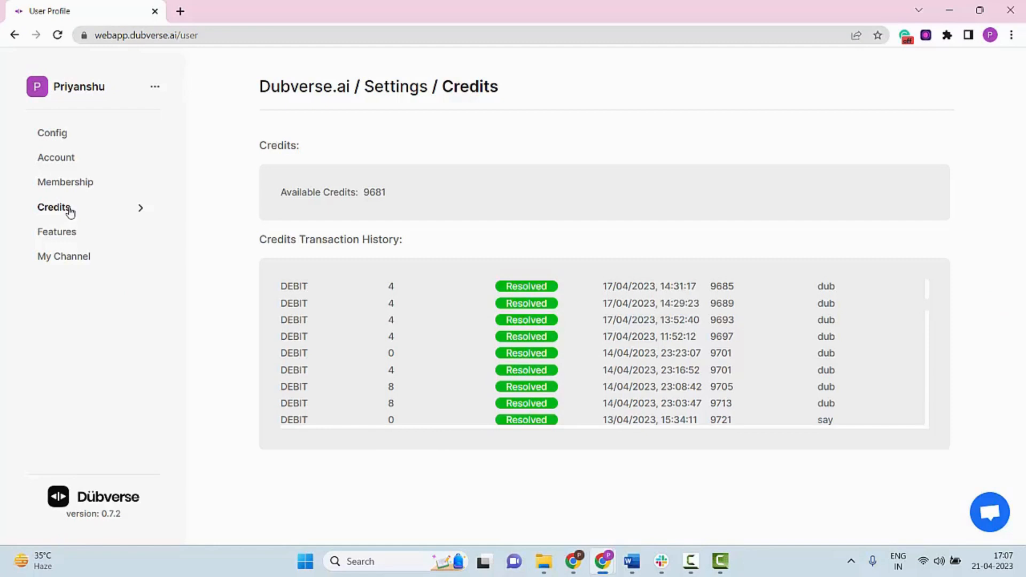